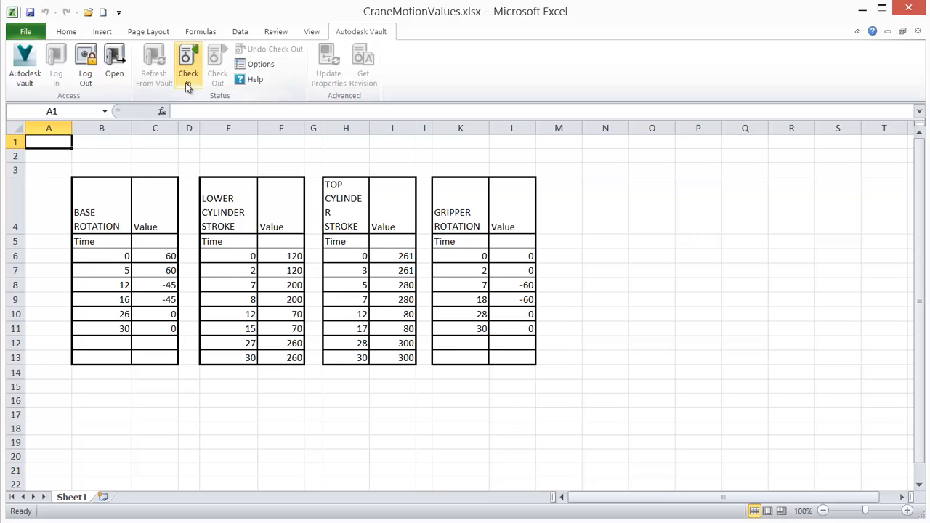
- Check CraneMotionValues.xlsx into the Vault with the comment 'Initial Add'
left_click(187, 65)
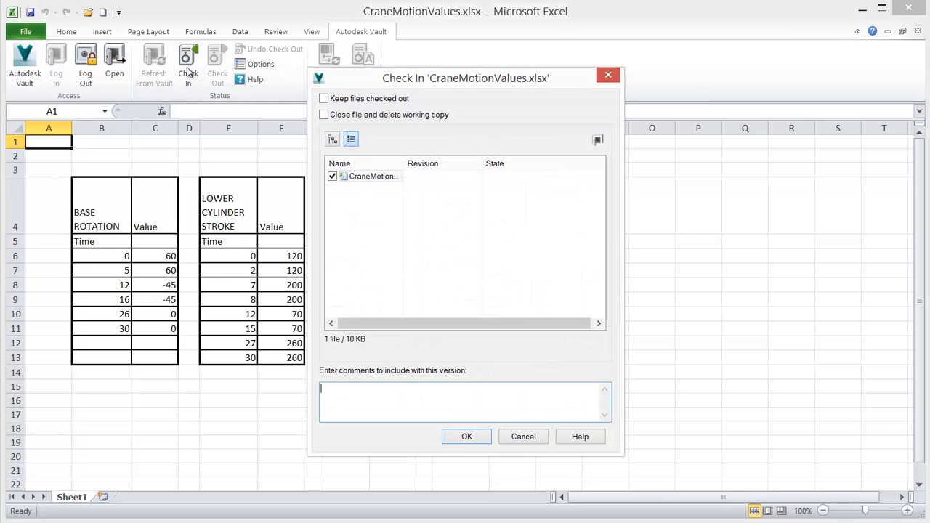
type("Initial Add")
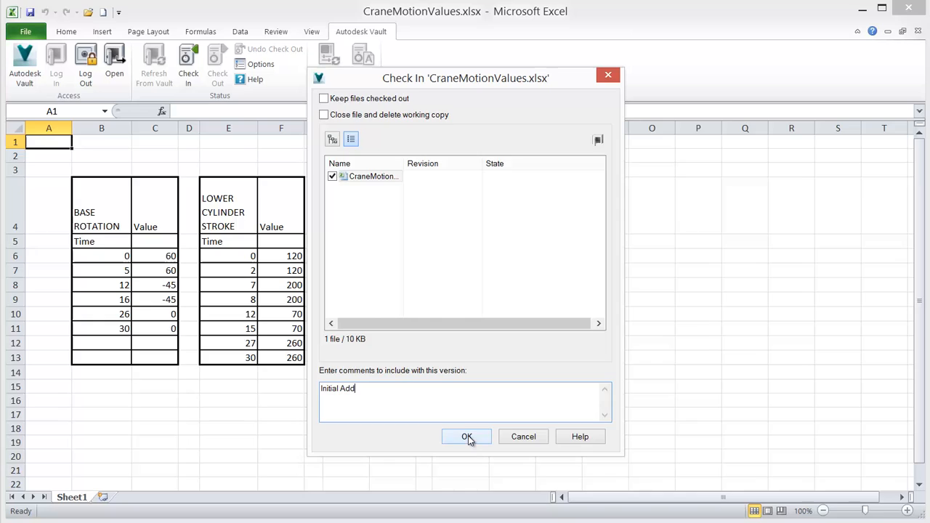
left_click(467, 436)
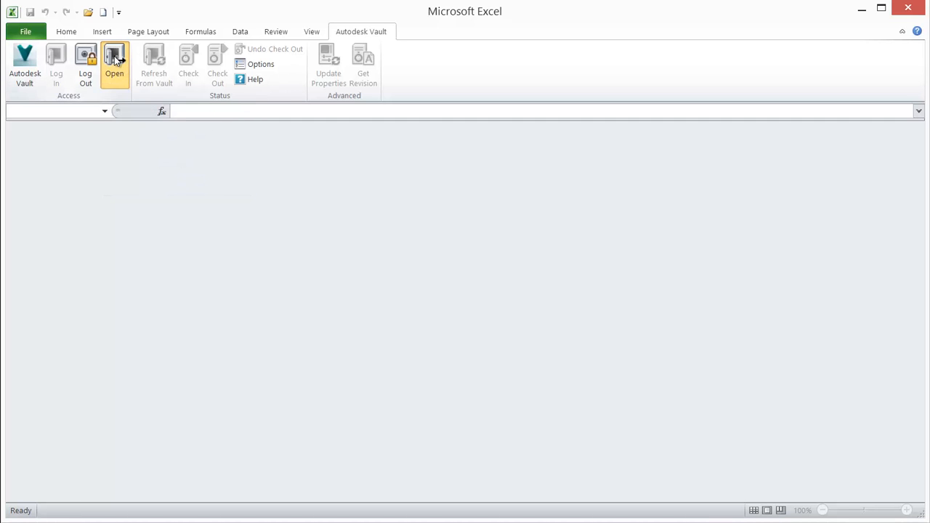
- Search the Vault for 'crane*' from the Open from Vault dialog
left_click(113, 61)
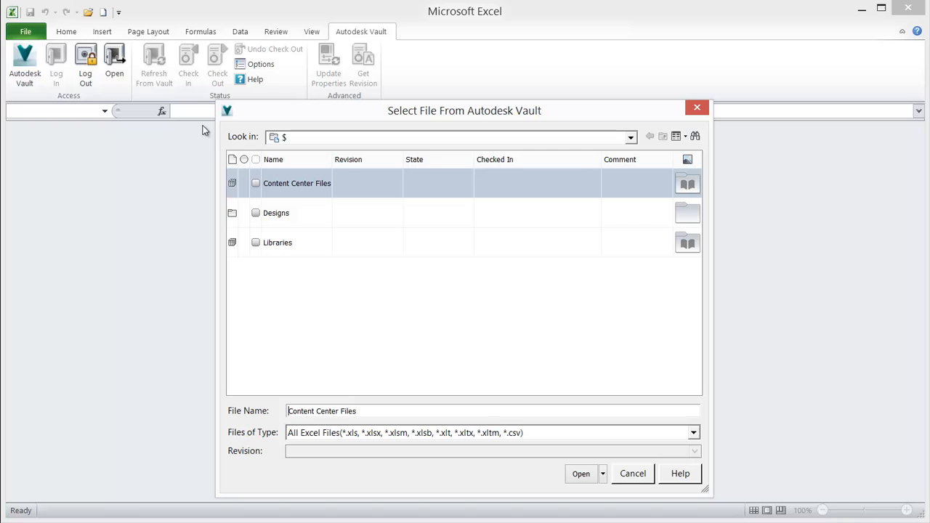
mouse_move(695, 137)
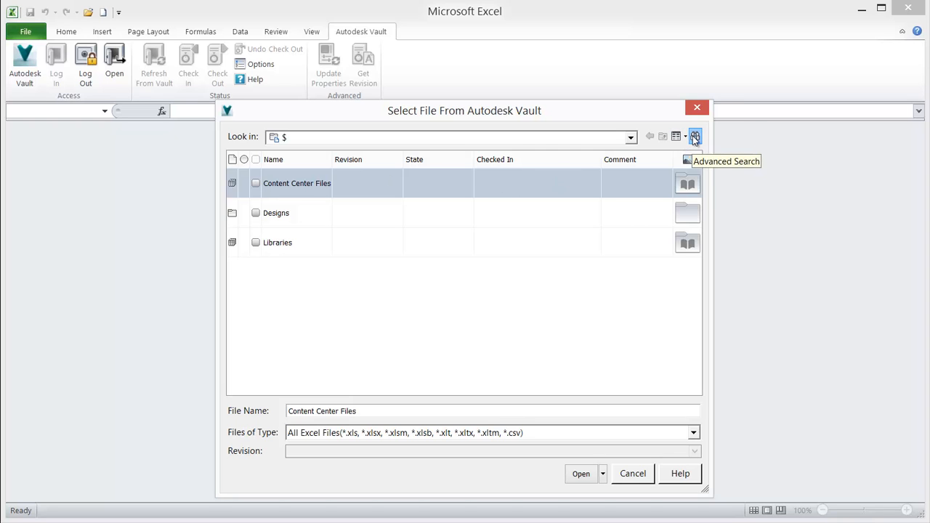
left_click(695, 136)
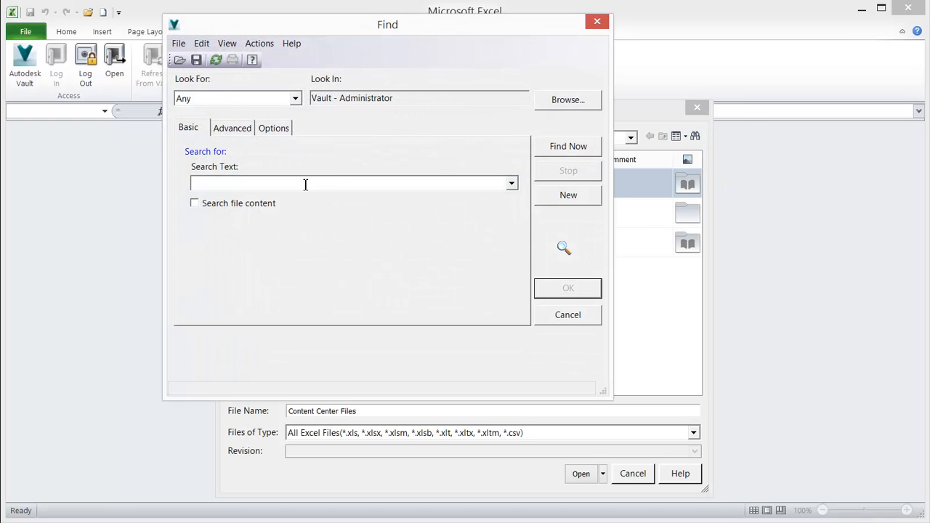
type("crane*")
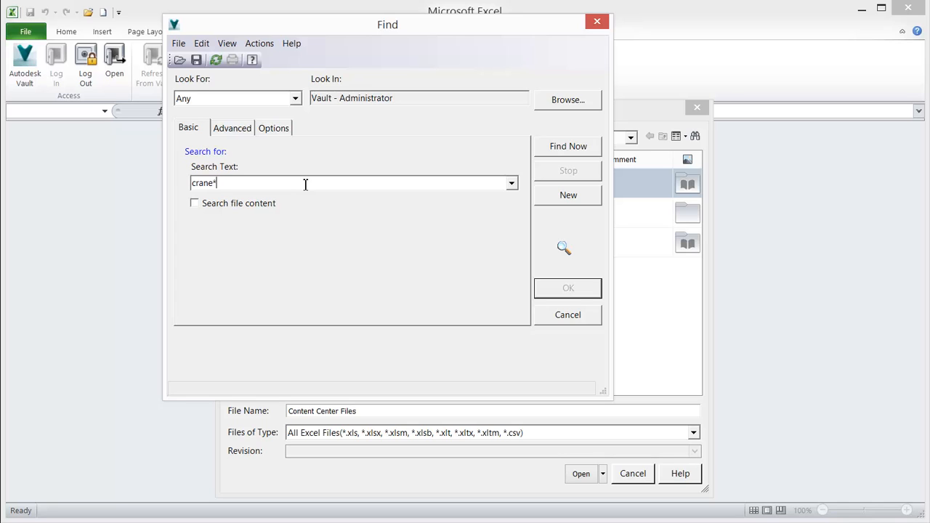
left_click(567, 146)
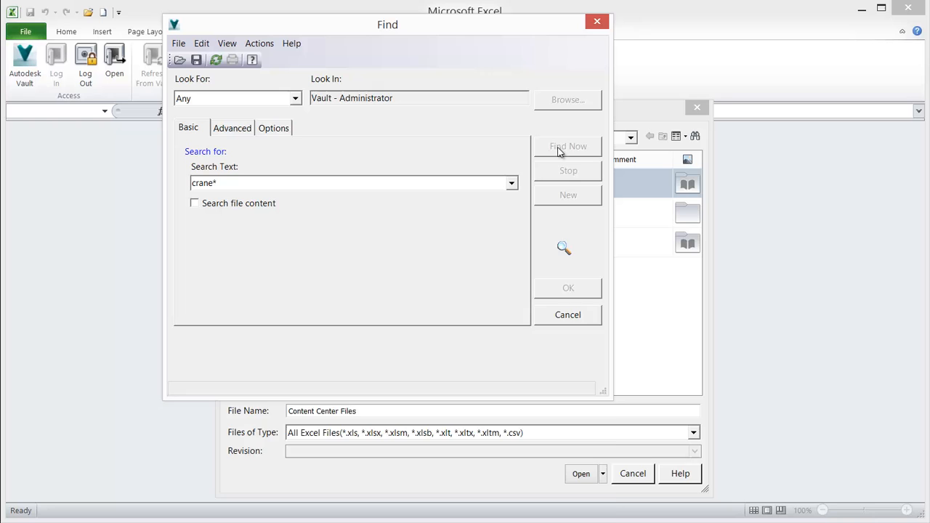
- Open CraneMotionValues.xlsx from the search results, raising the check-out prompt
left_click(567, 145)
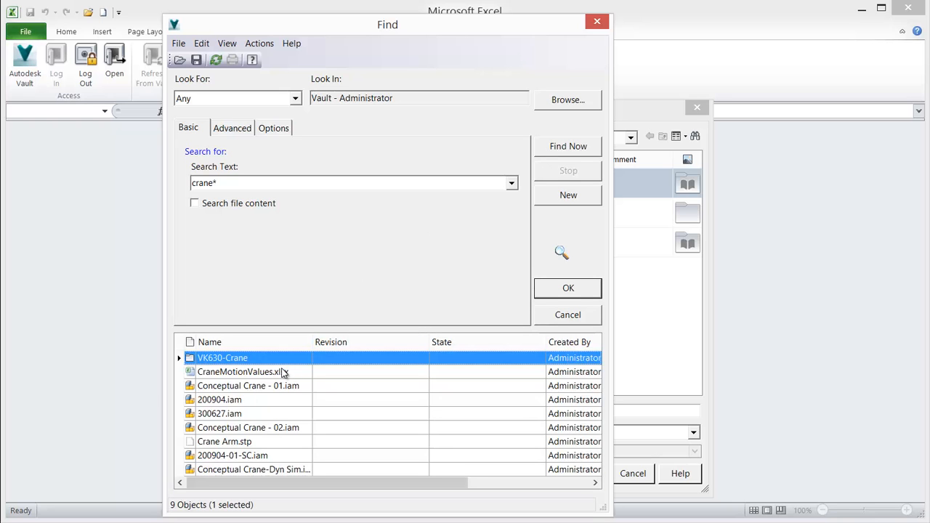
left_click(567, 288)
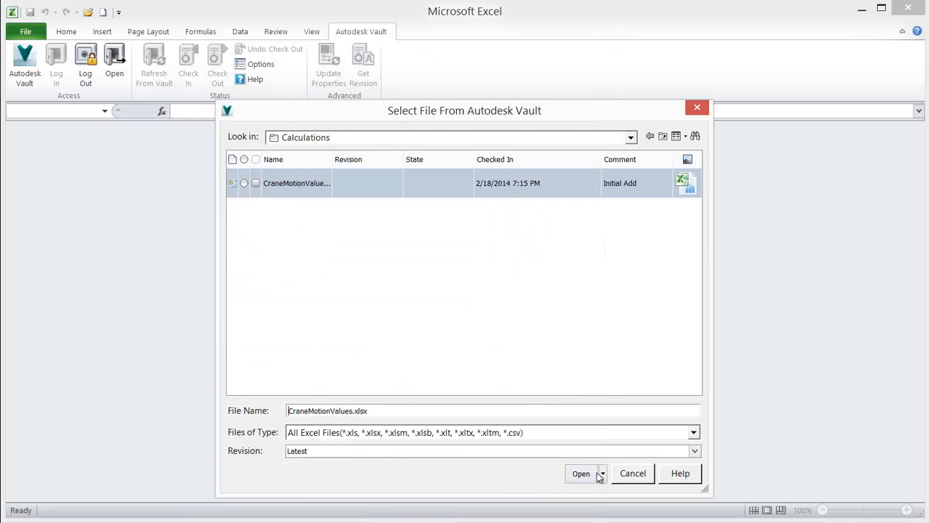
left_click(581, 473)
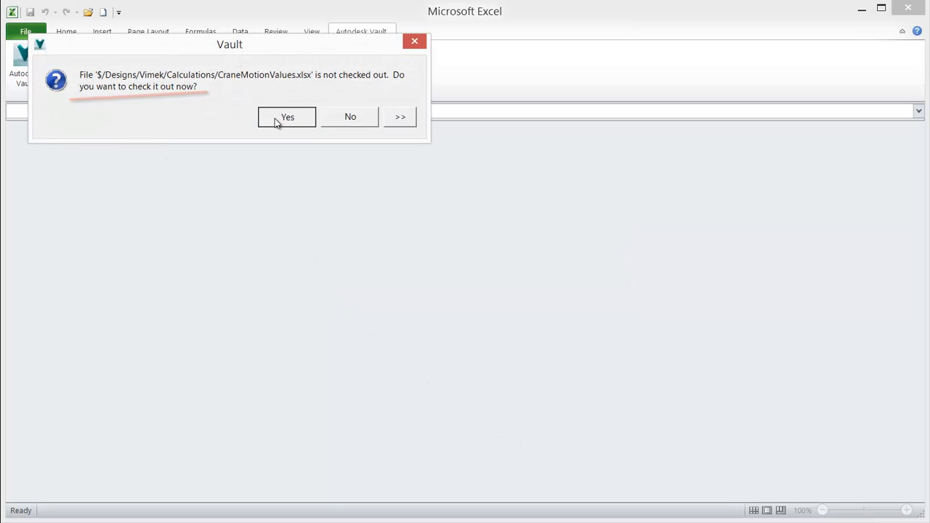
- Check out the workbook and insert an empty Scatter with Smooth Lines chart
left_click(286, 117)
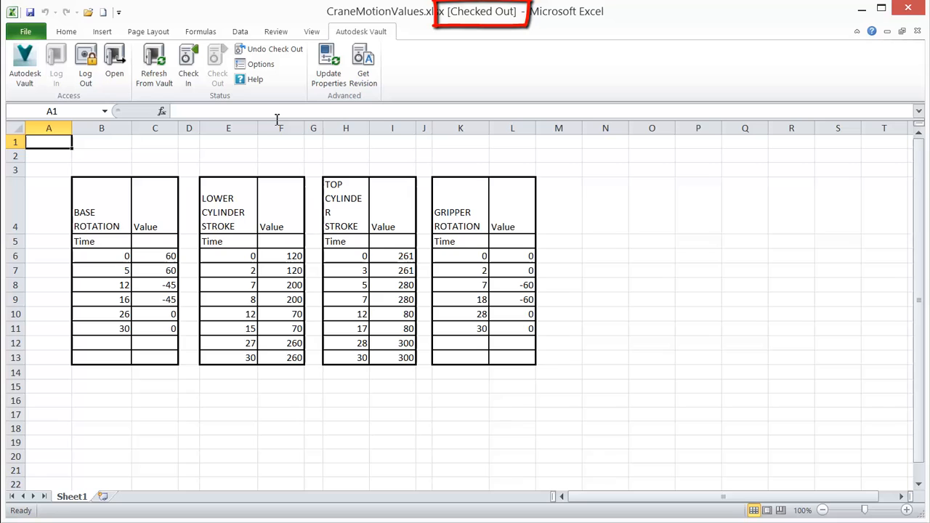
left_click(102, 32)
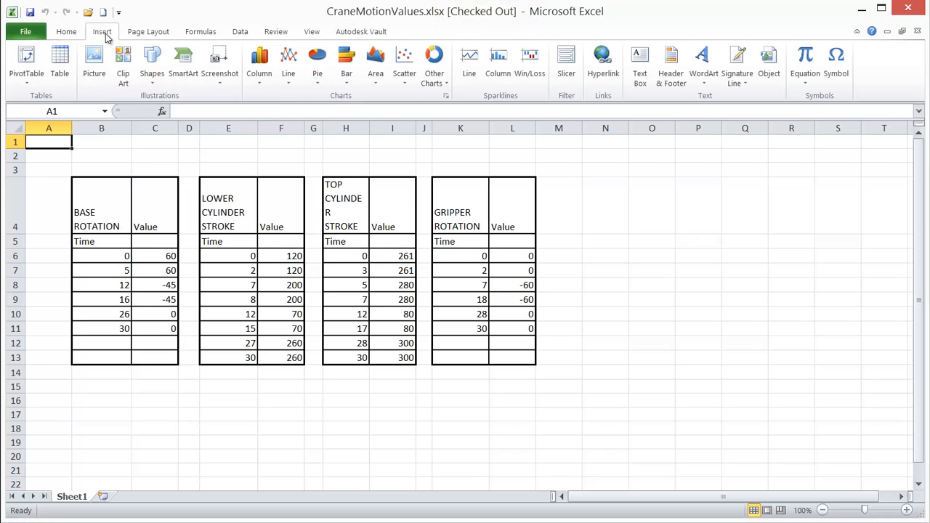
left_click(404, 58)
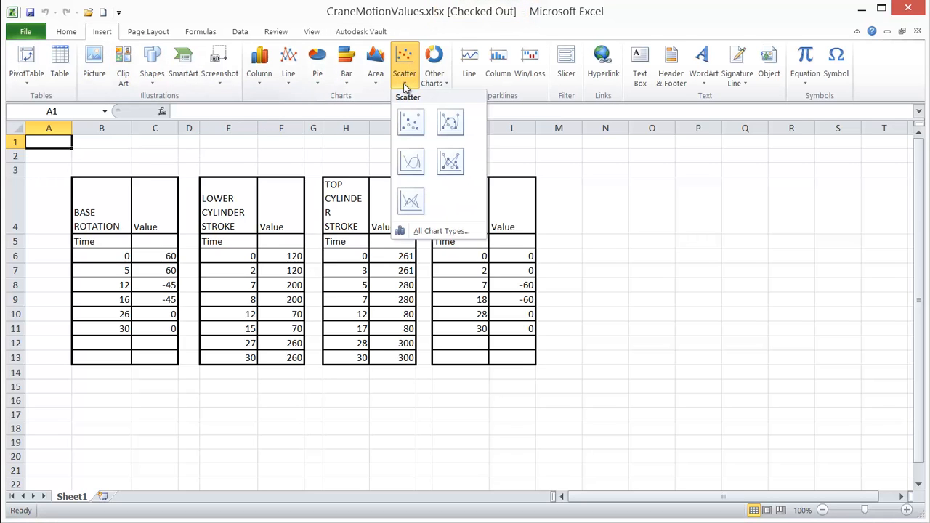
mouse_move(410, 162)
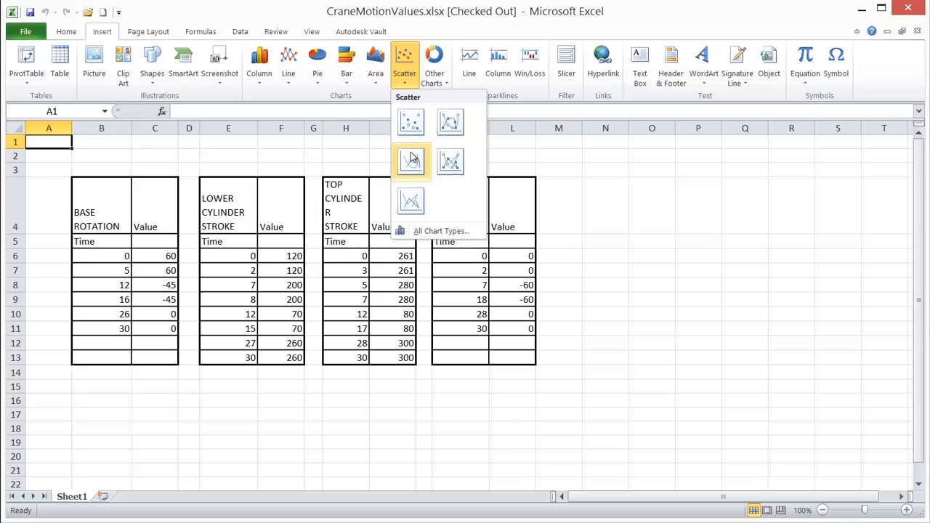
left_click(410, 162)
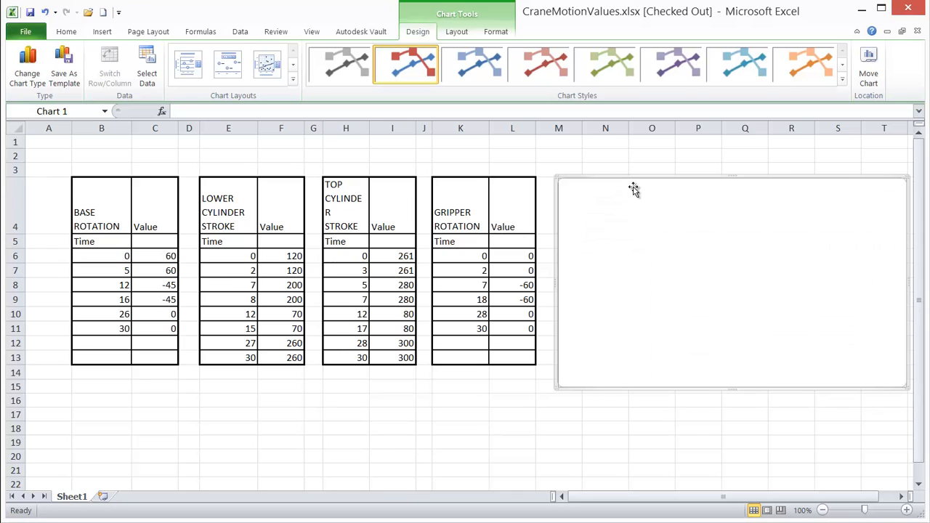
- Set the chart data range to the TOP CYLINDER STROKE values H6:I13
right_click(633, 191)
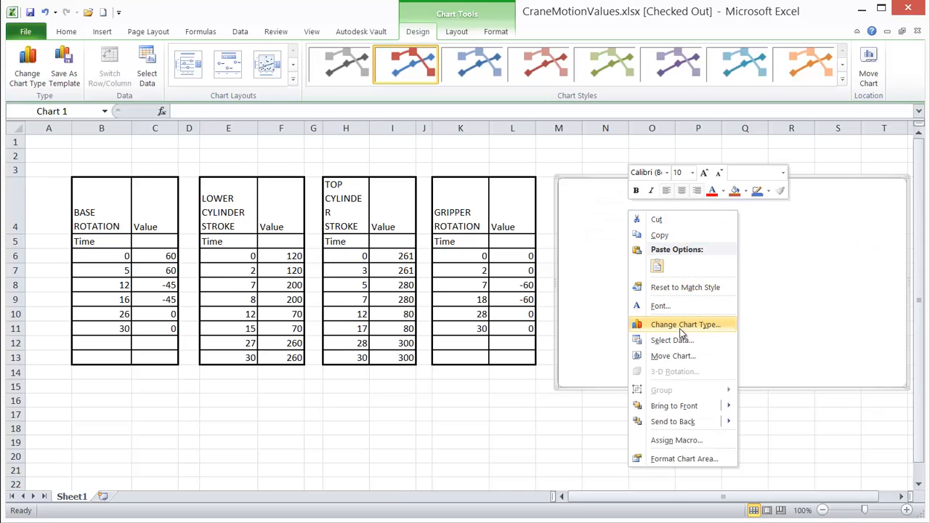
left_click(672, 340)
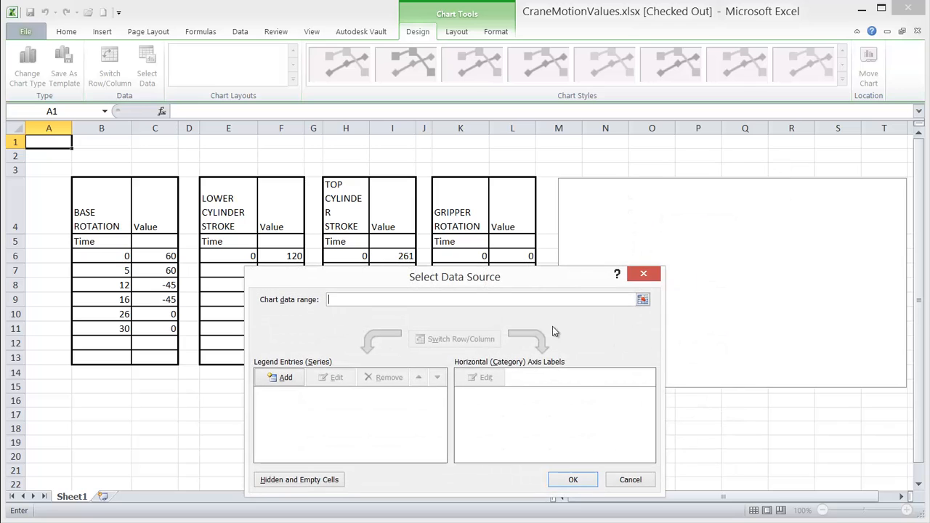
left_click_drag(453, 277, 542, 392)
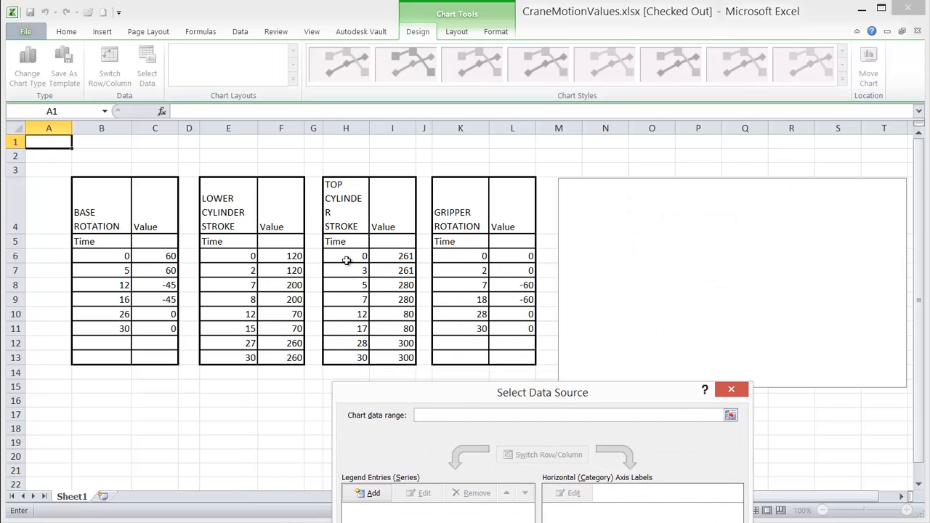
left_click_drag(346, 255, 406, 358)
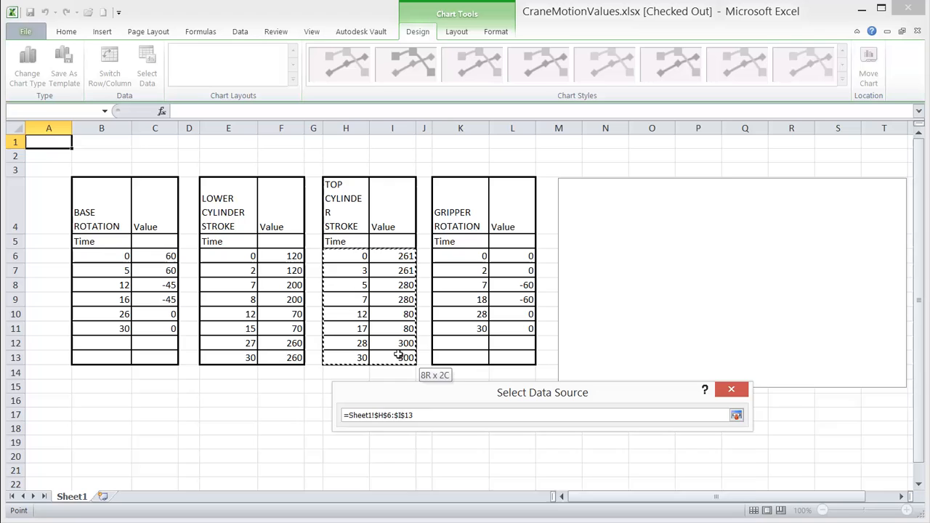
left_click(736, 415)
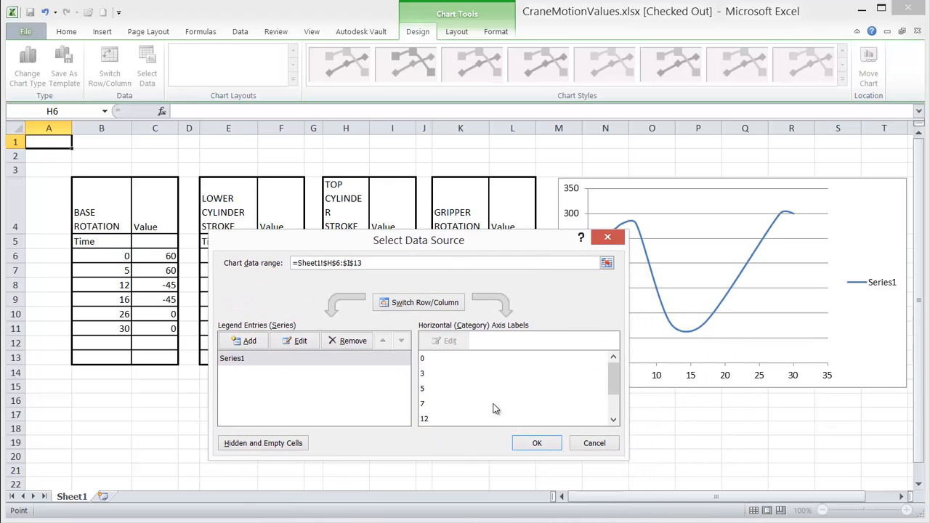
left_click(538, 442)
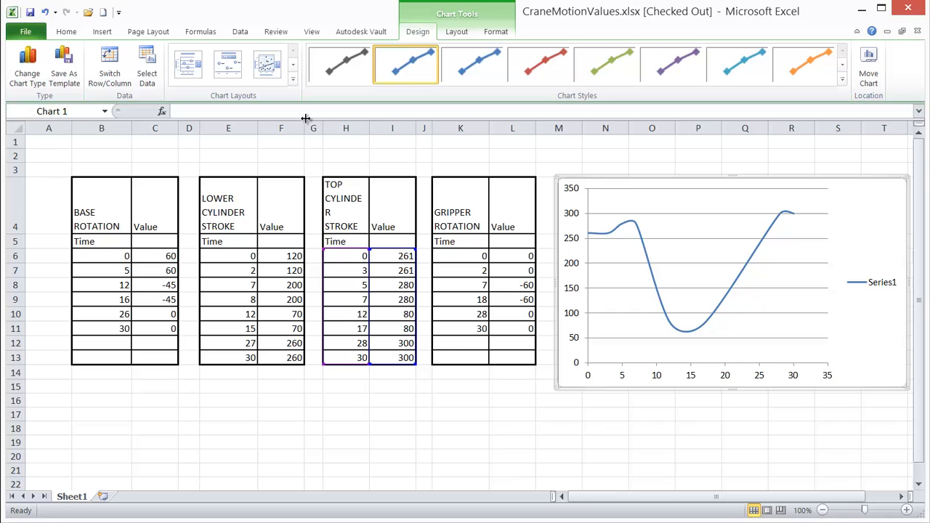
left_click(361, 32)
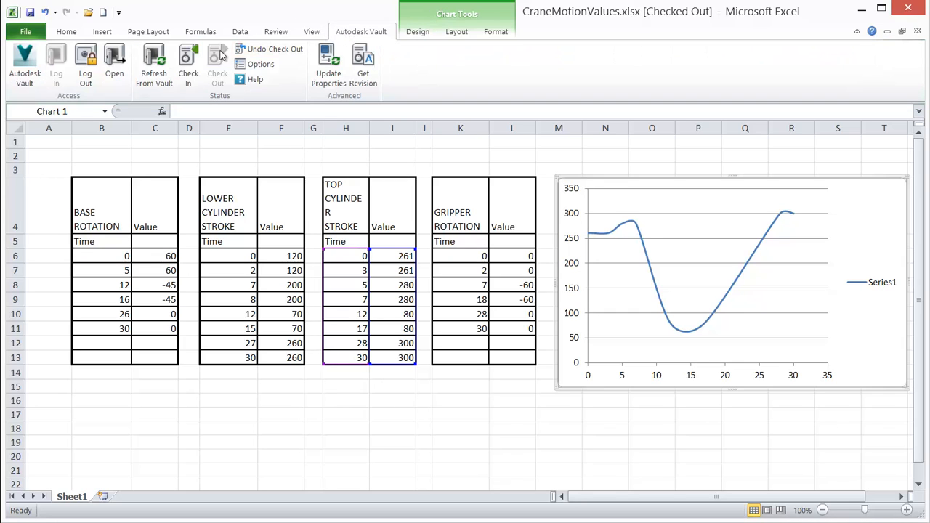
- Check the workbook into Vault with the comment 'Added Chart'
left_click(188, 61)
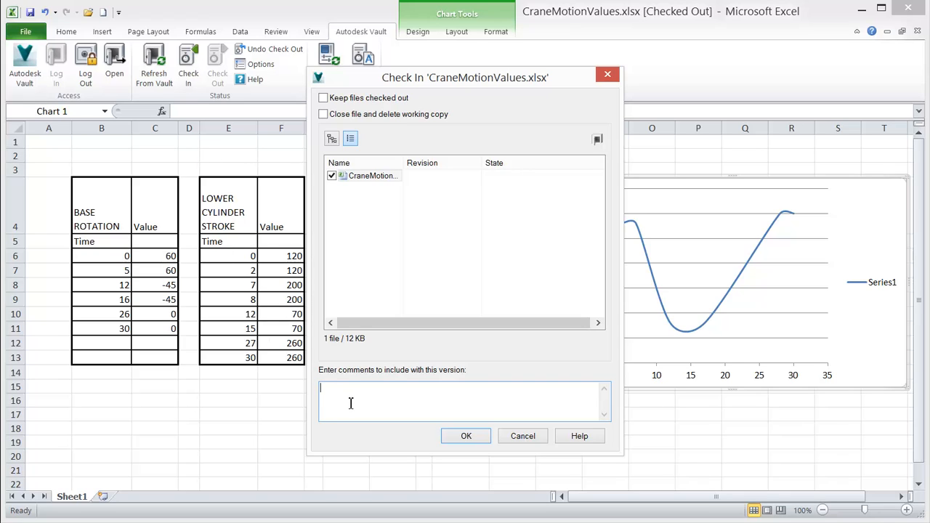
type("Added Ch")
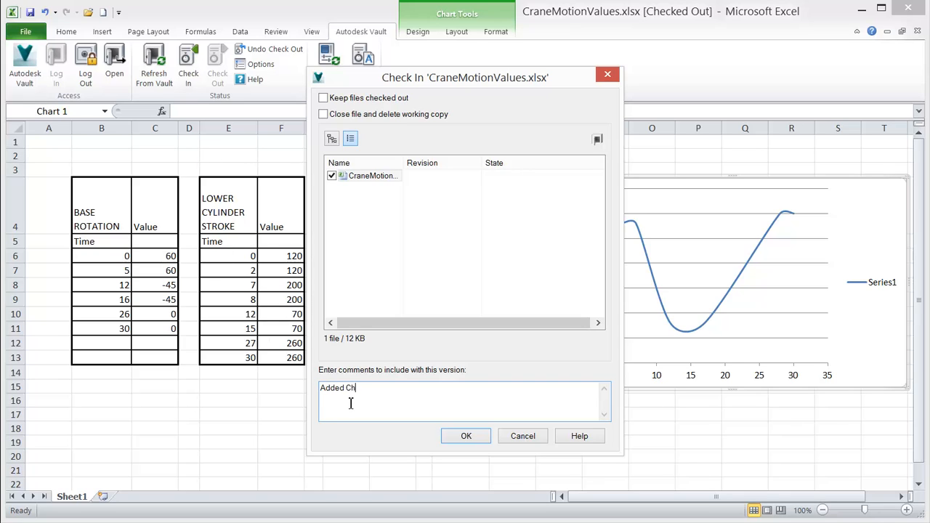
type("art")
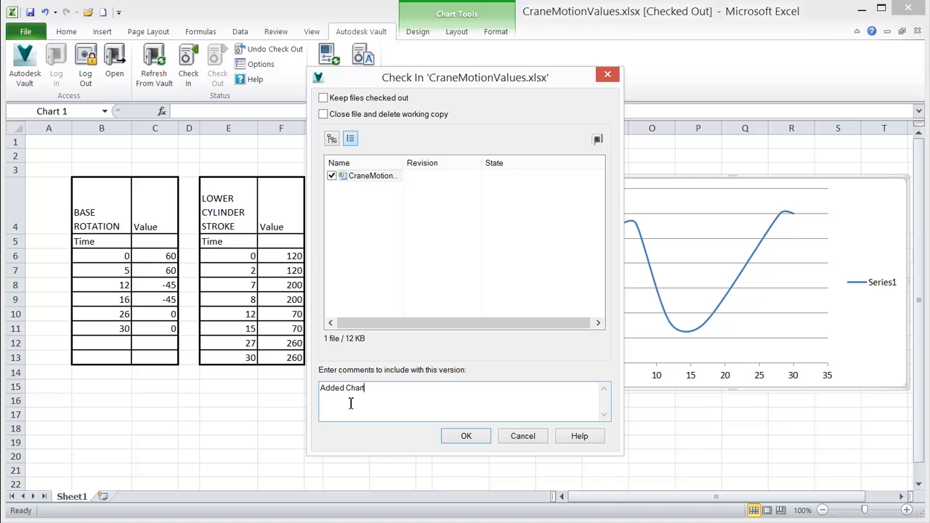
left_click(465, 436)
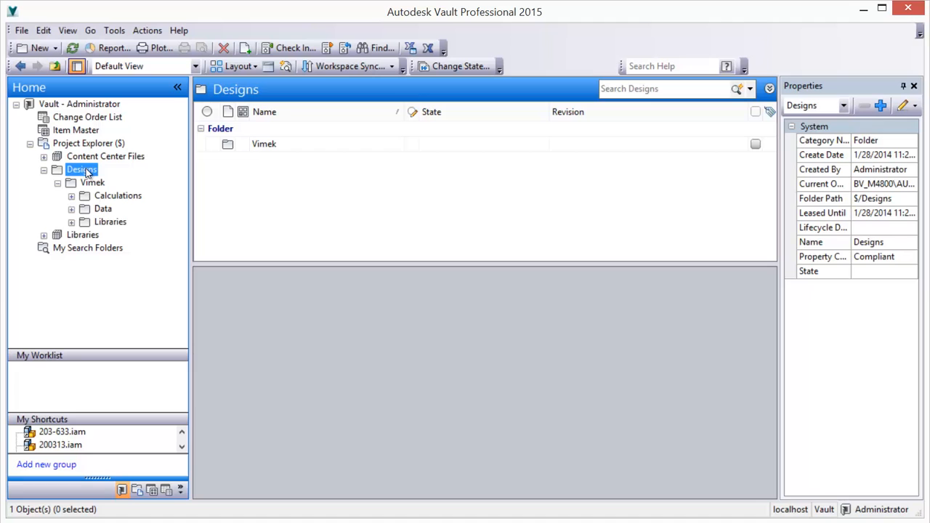
- Select CraneMotionValues.xlsx in Designs > Vimek > Calculations to show its history at version 2
left_click(117, 194)
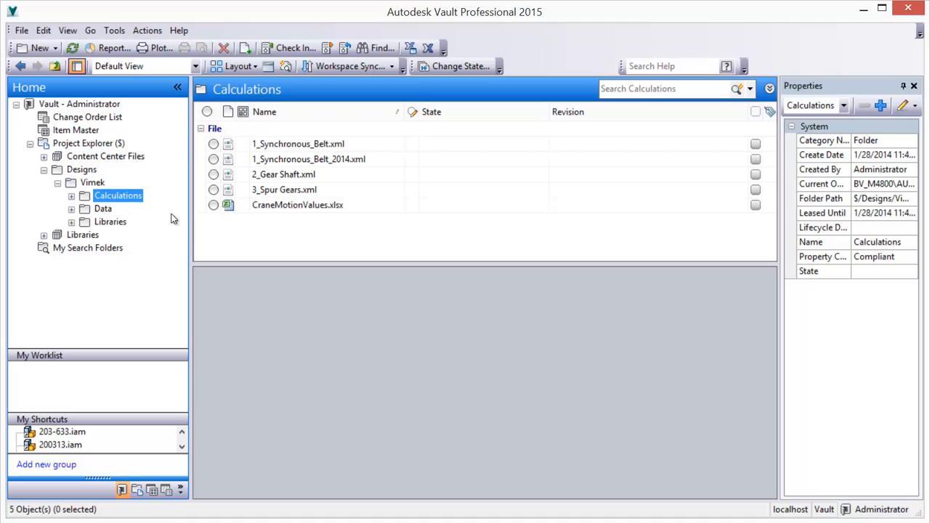
left_click(298, 205)
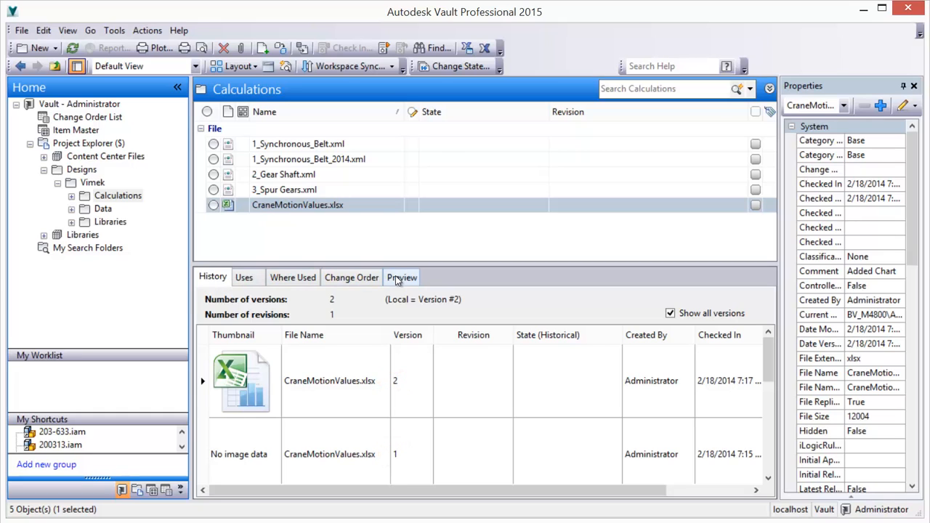
- Preview version 2 of the workbook and scroll through the tables to the new chart
left_click(401, 276)
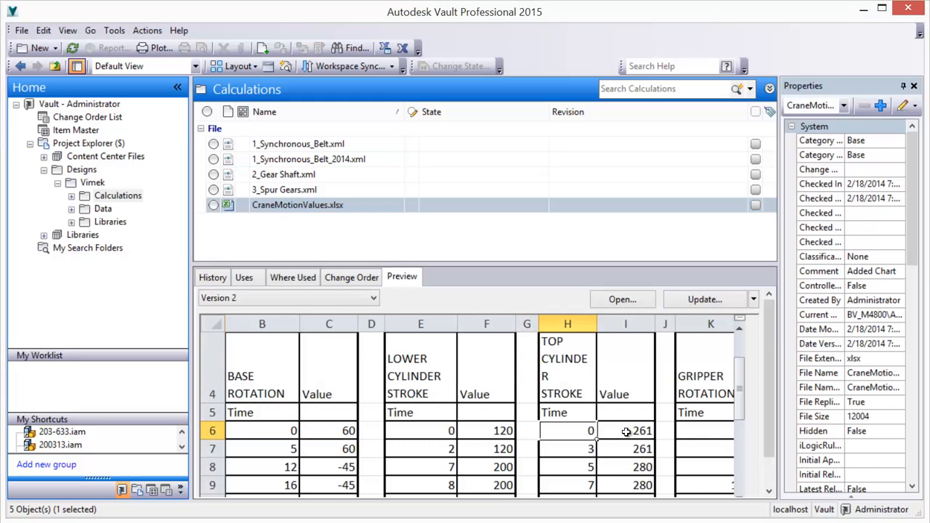
scroll("down", 3)
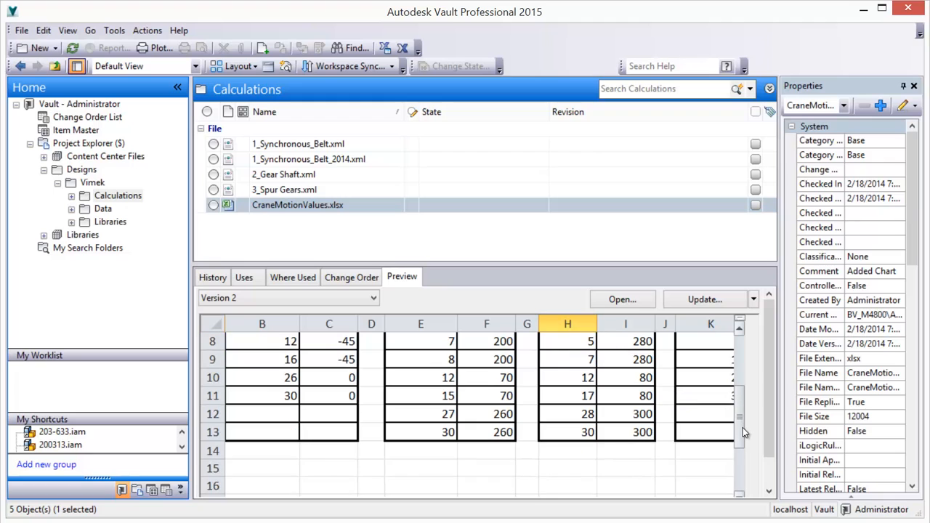
scroll("down", 3)
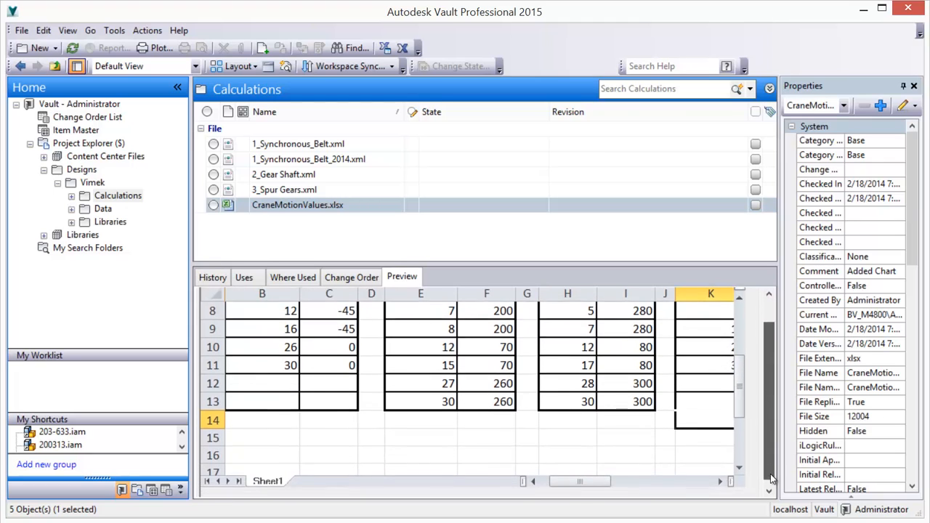
scroll("right", 3)
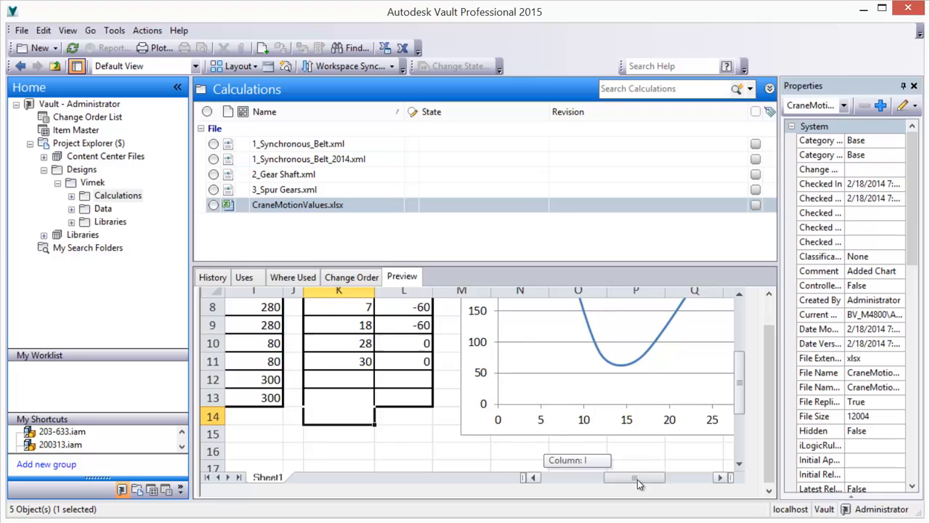
scroll("right", 3)
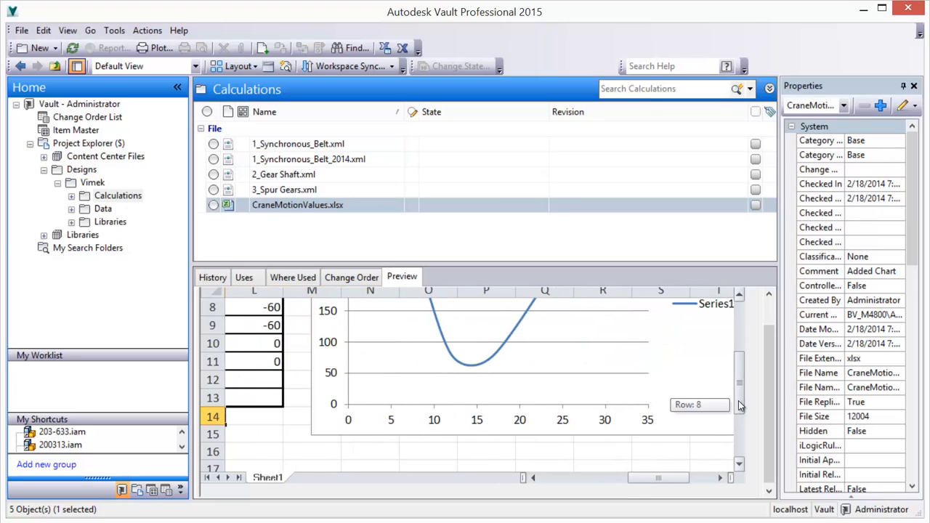
scroll("up", 3)
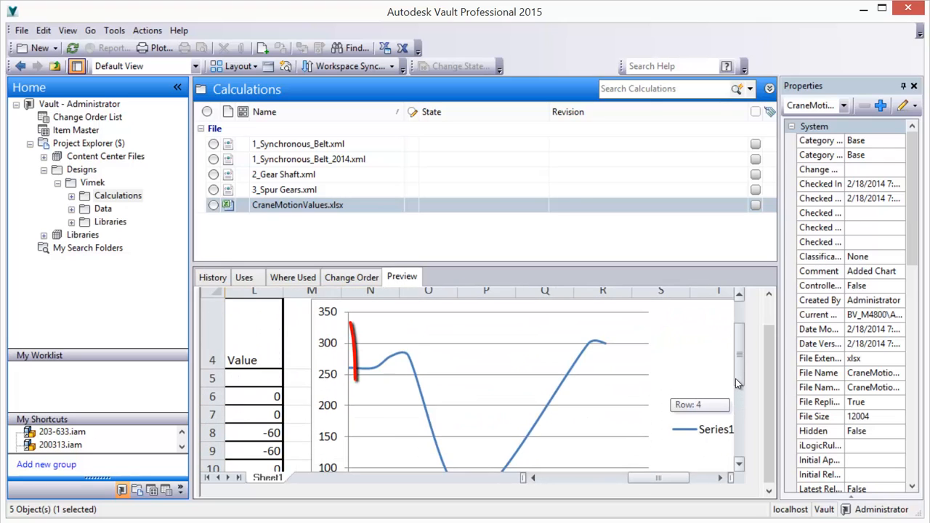